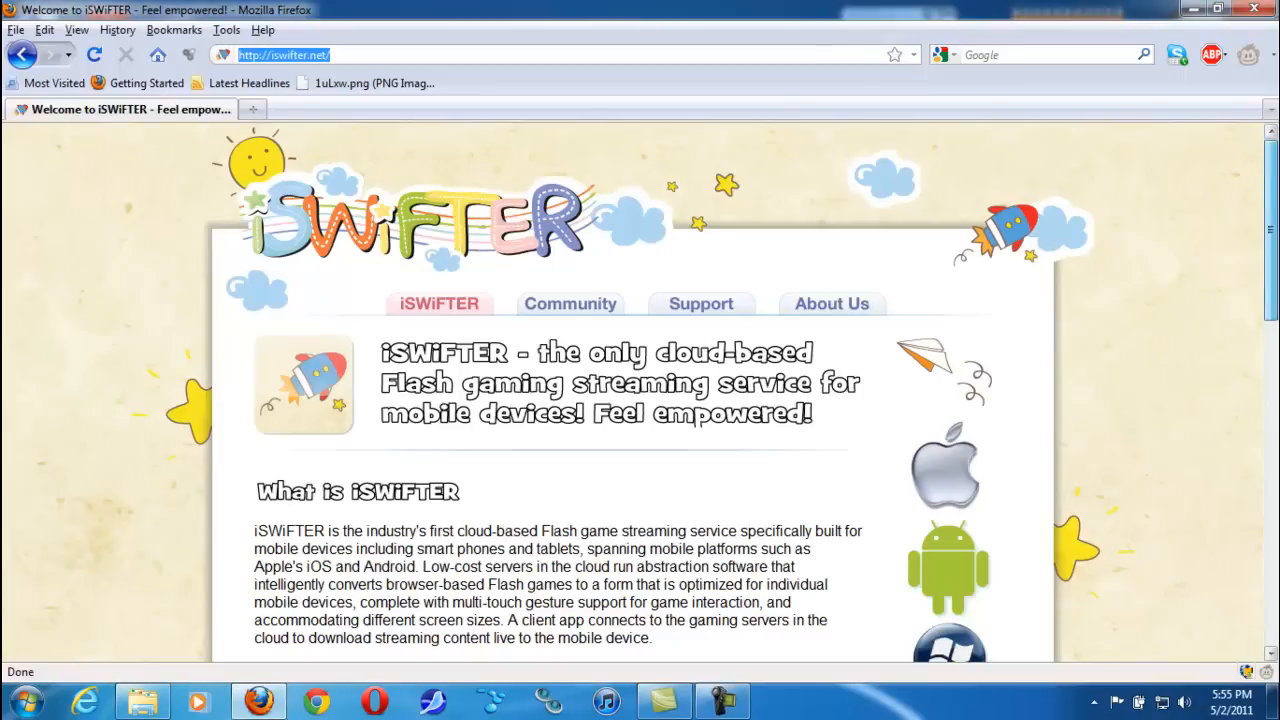
pyautogui.scroll(-3)
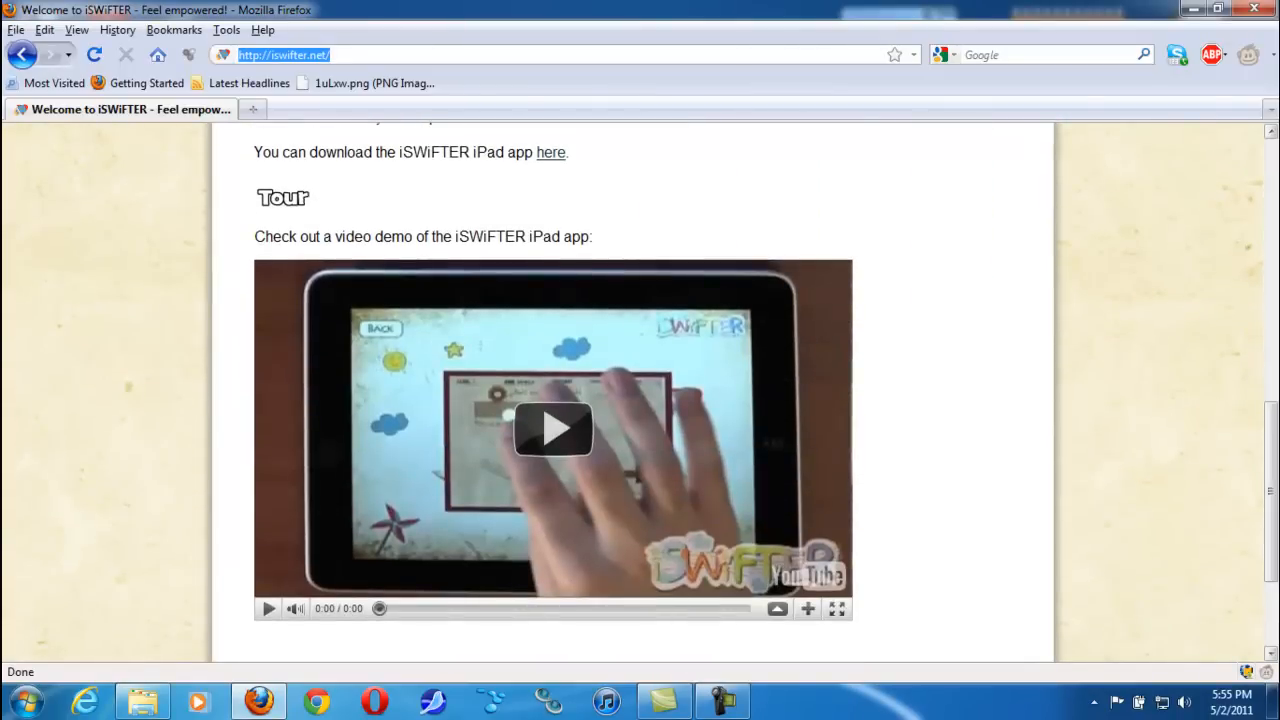